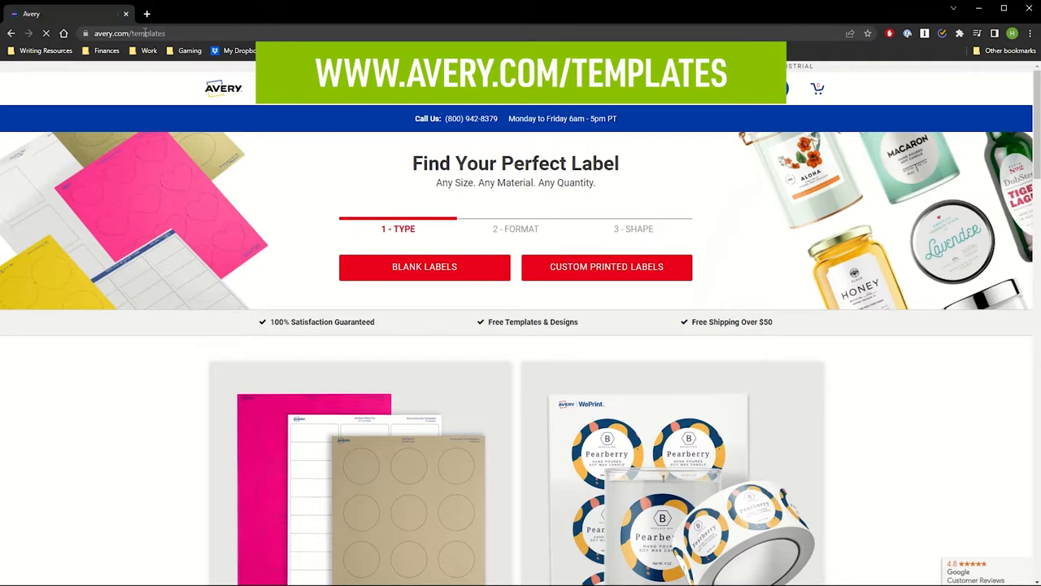
- Search for Avery template 74541 and start designing it online
{"action": "type", "text": "74541"}
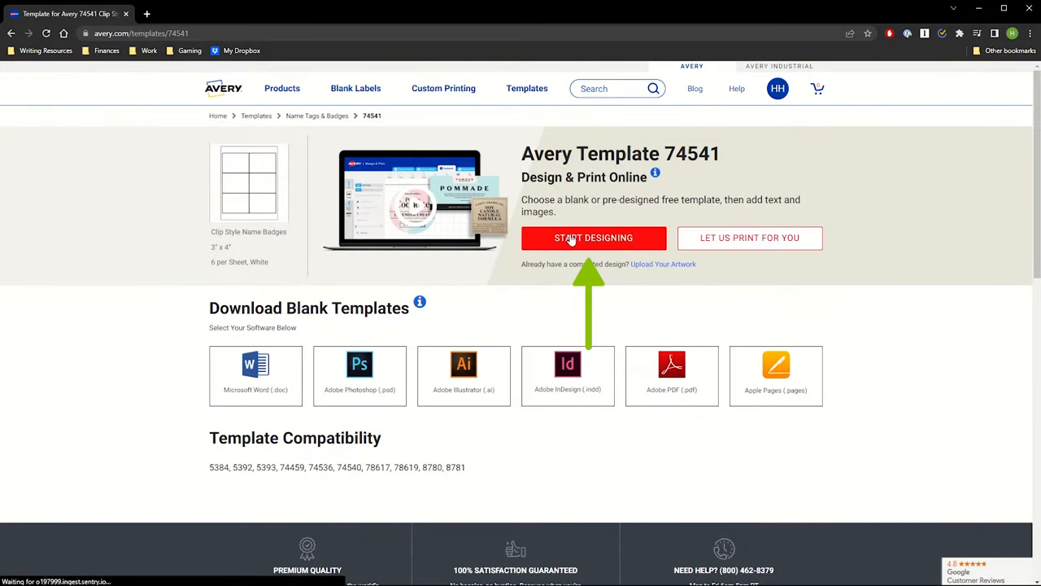
{"action": "left_click", "coordinate": [593, 238]}
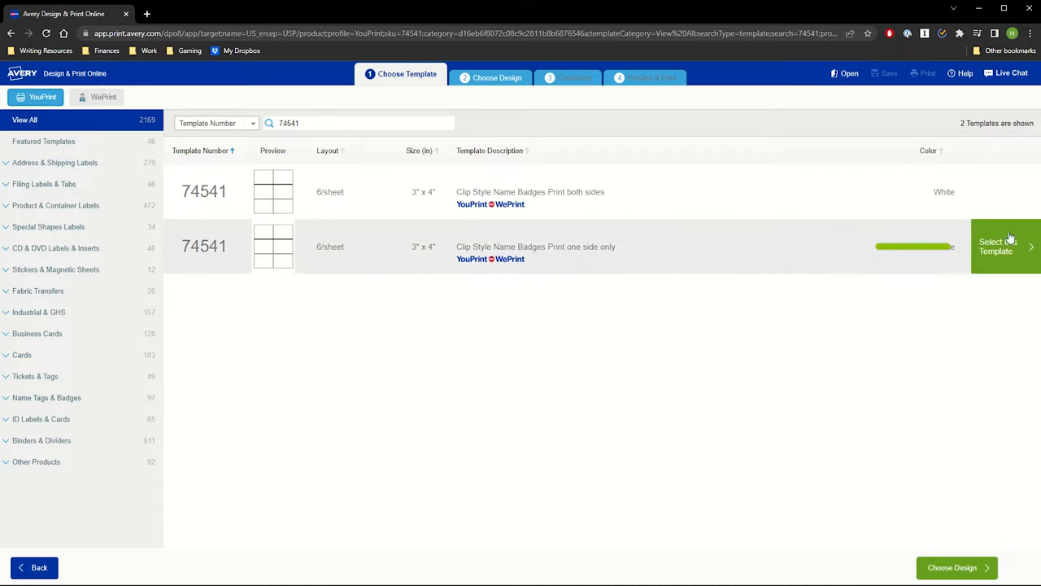
- Pick the print-one-side-only 74541 template and the green-framed First Name badge design
{"action": "left_click", "coordinate": [1006, 246]}
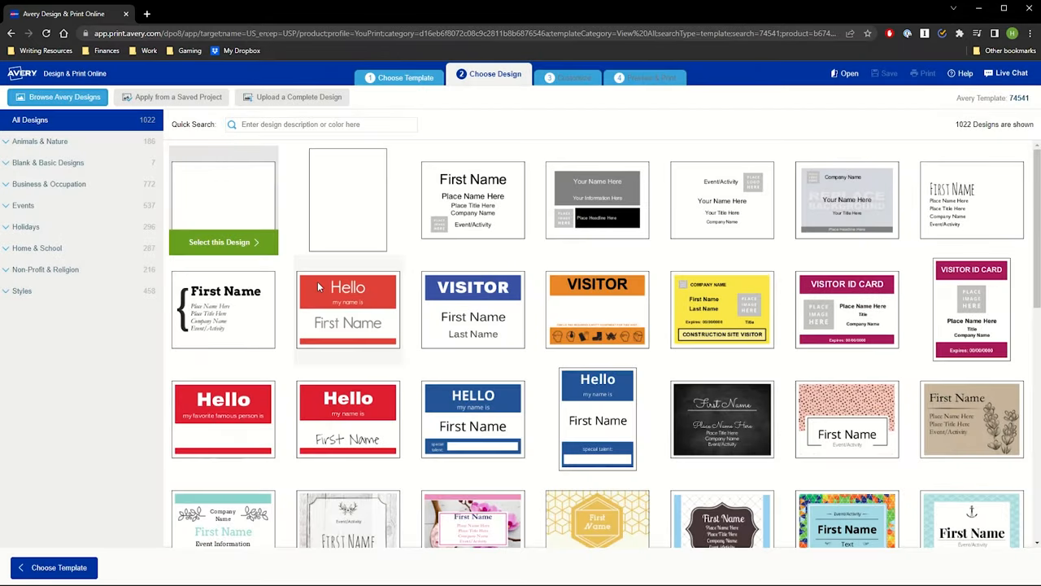
{"action": "mouse_move", "coordinate": [284, 312]}
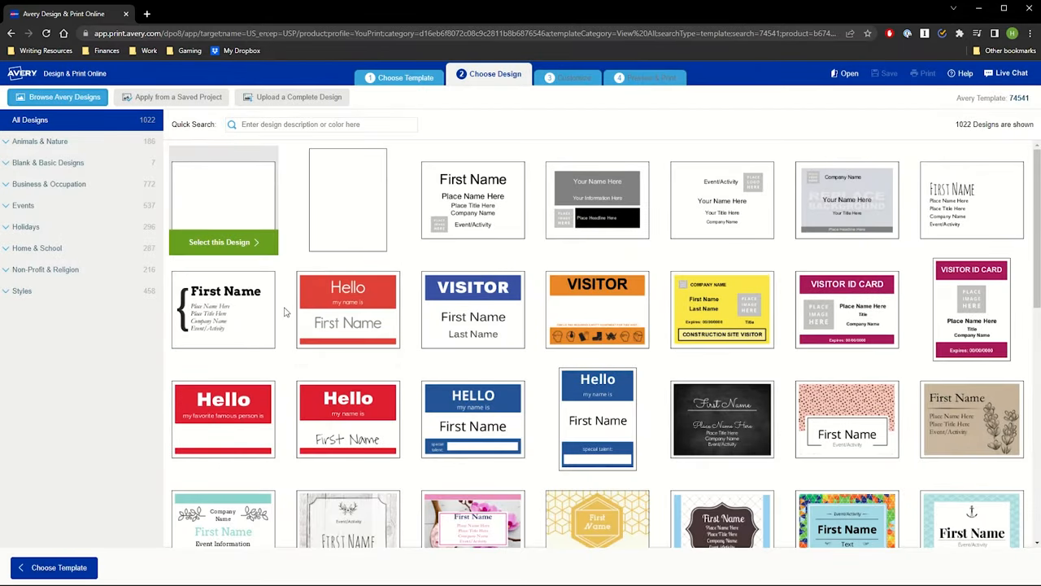
{"action": "scroll", "scroll_direction": "down", "scroll_amount": 3}
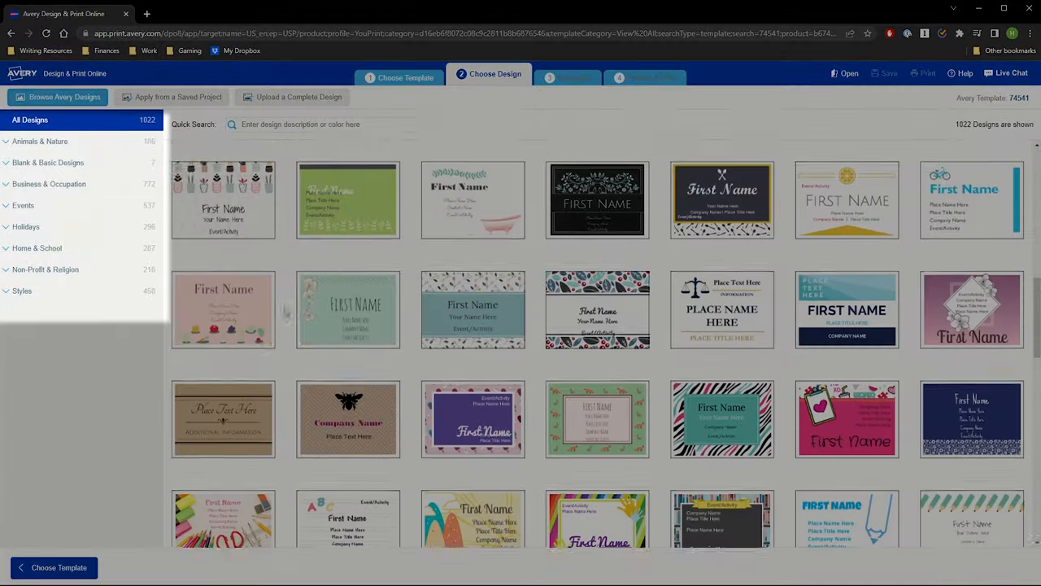
{"action": "scroll", "scroll_direction": "down", "scroll_amount": 3}
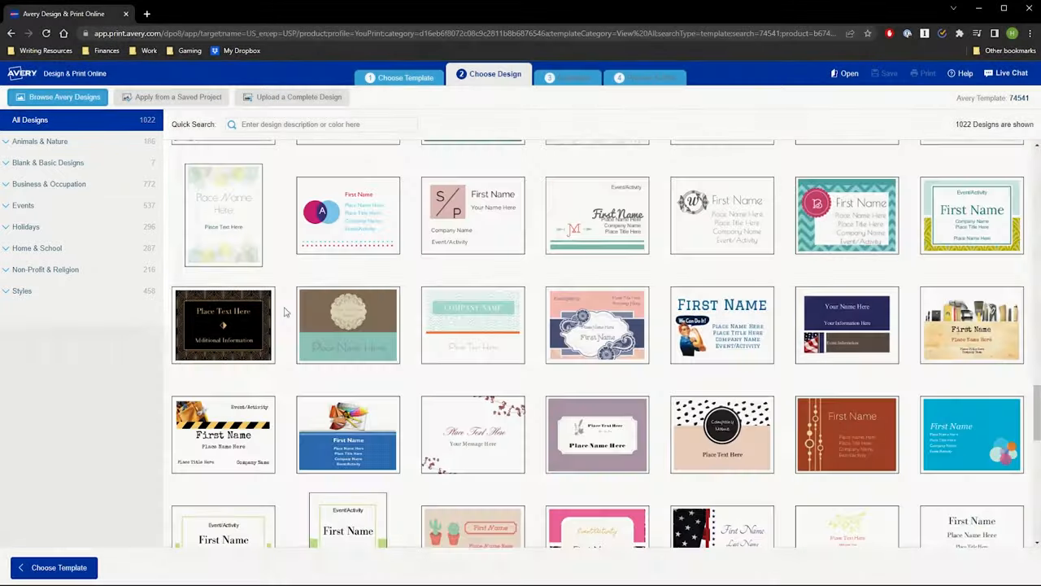
{"action": "scroll", "scroll_direction": "down", "scroll_amount": 3}
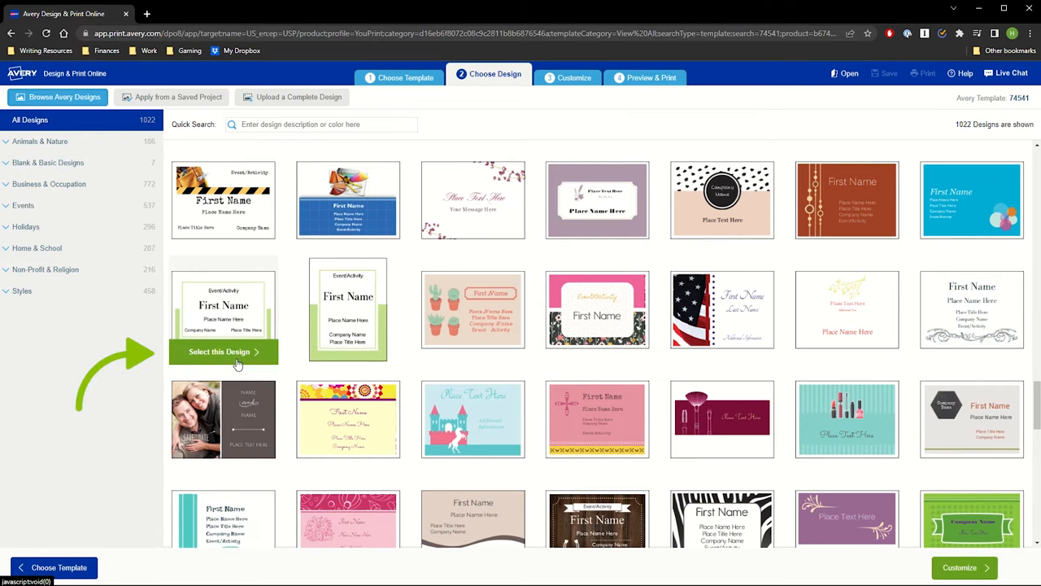
{"action": "left_click", "coordinate": [222, 351]}
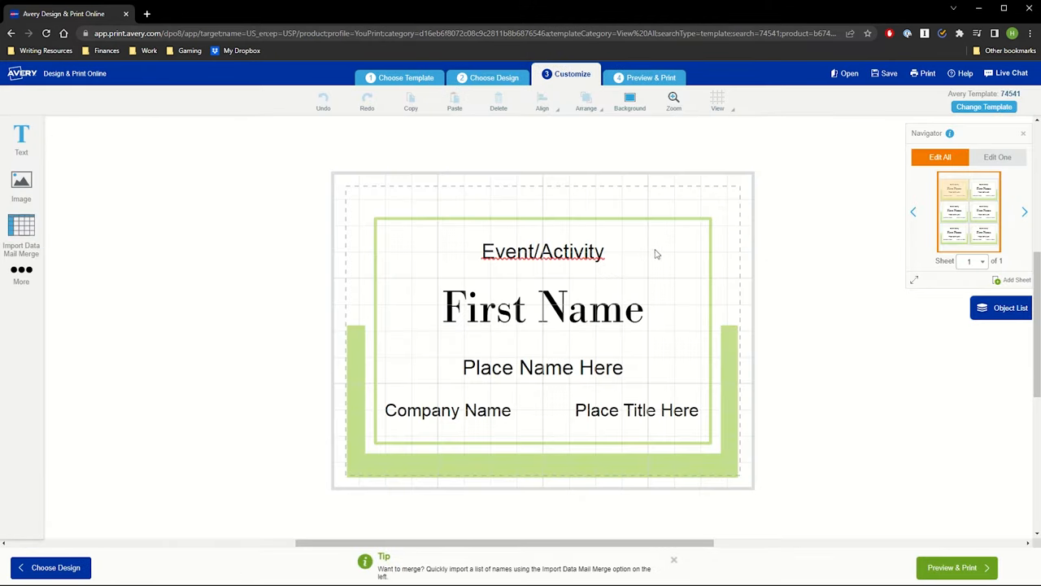
{"action": "mouse_move", "coordinate": [643, 257]}
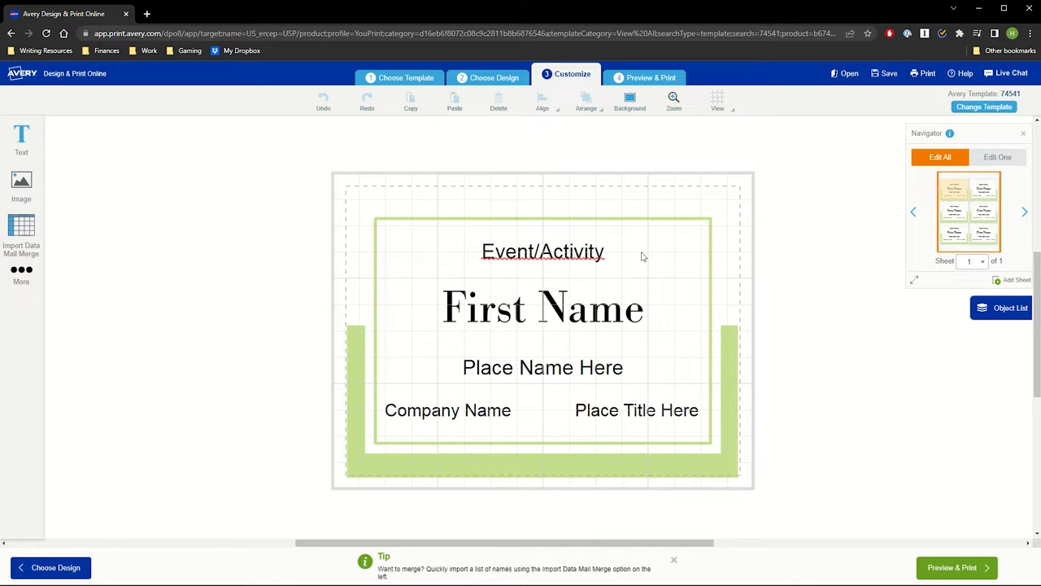
- Replace the Event/Activity placeholder with 'Sales Meeting'
{"action": "left_click", "coordinate": [543, 251]}
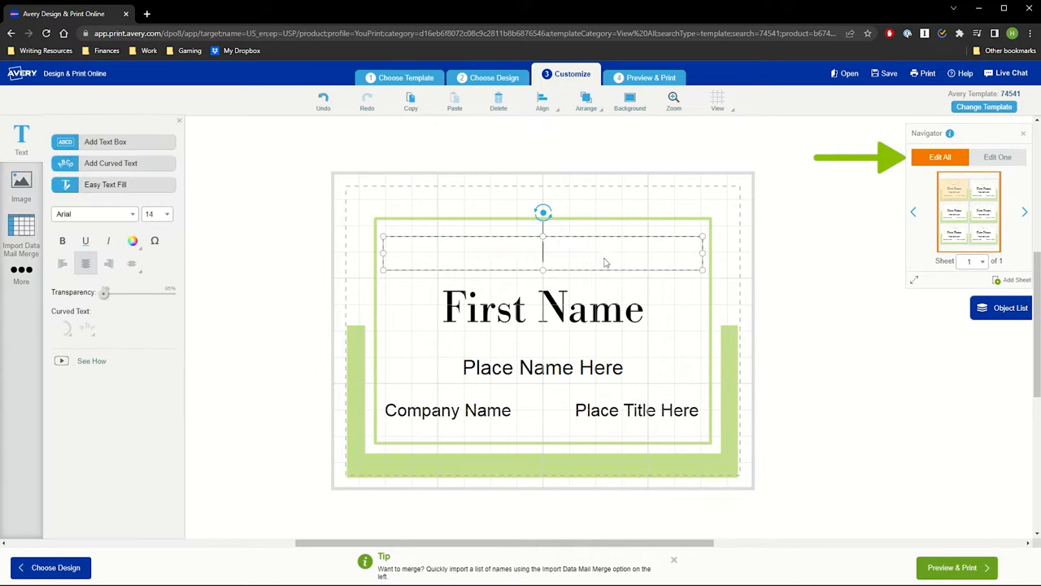
{"action": "type", "text": "Sales Meeting"}
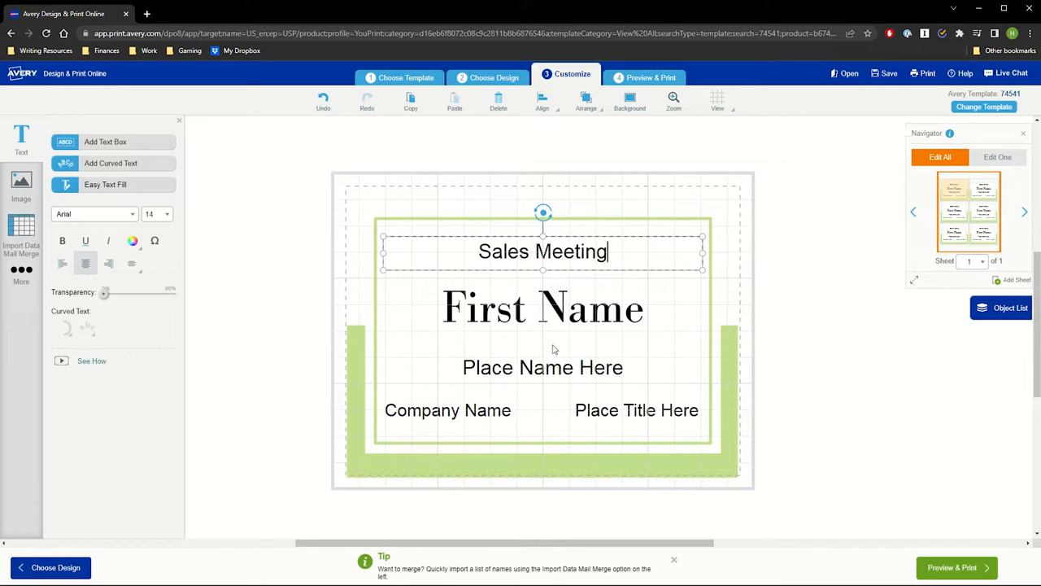
{"action": "mouse_move", "coordinate": [570, 353]}
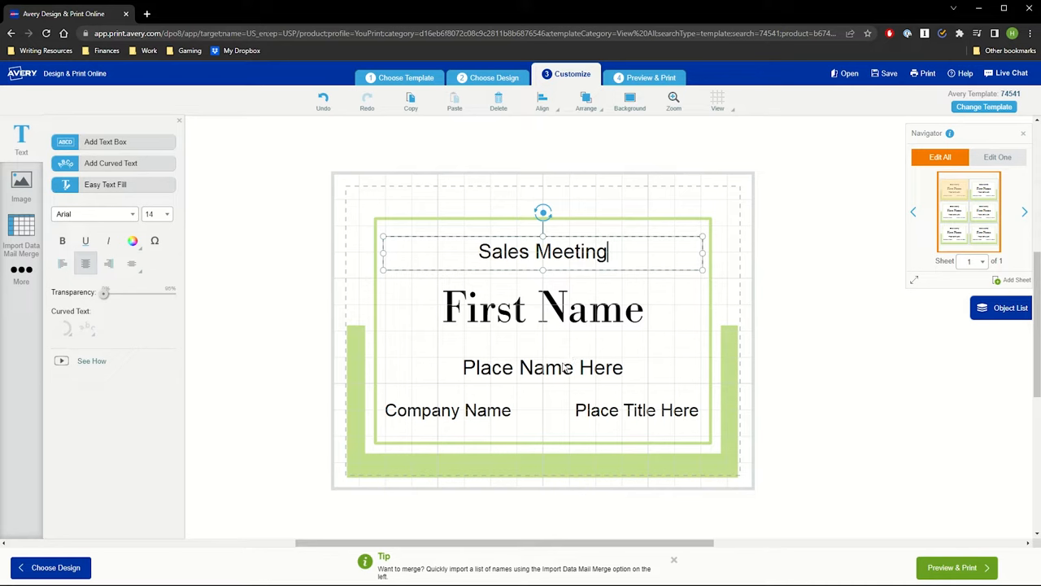
{"action": "left_click", "coordinate": [547, 370]}
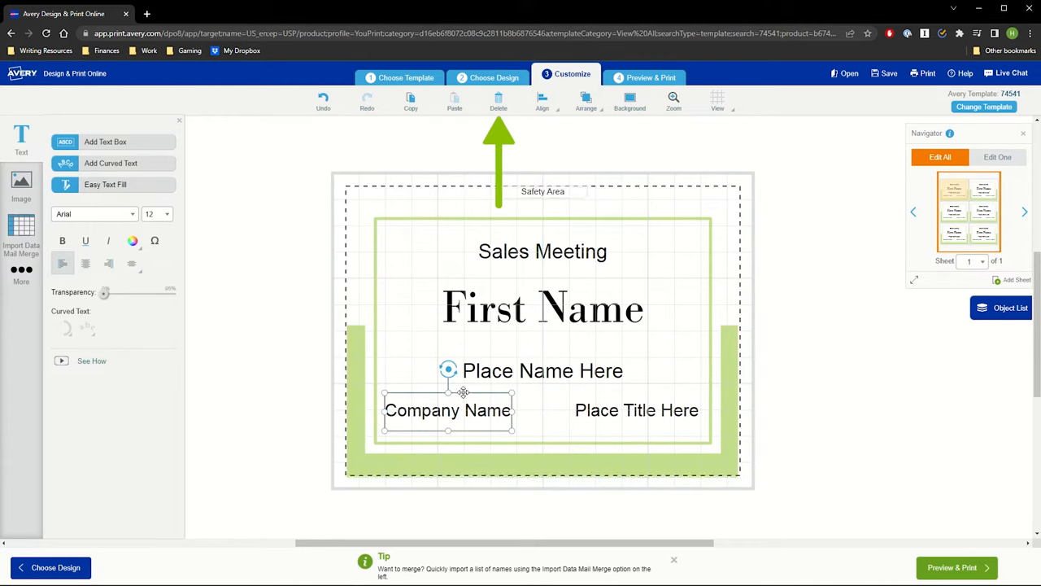
- Delete the Company Name and Place Title Here lines, leaving Sales Meeting and First Name
{"action": "left_click", "coordinate": [498, 97]}
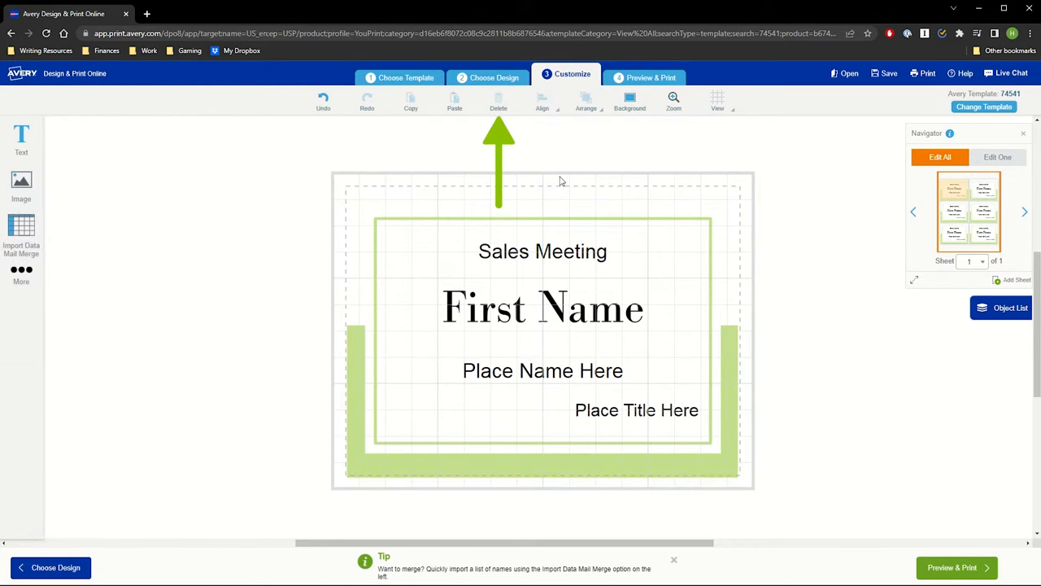
{"action": "left_click", "coordinate": [636, 410]}
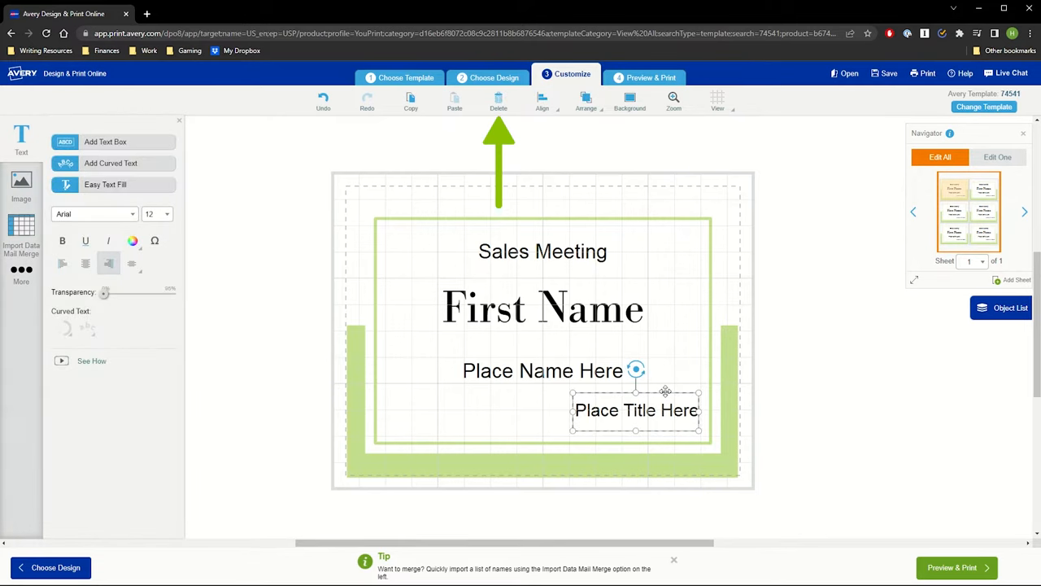
{"action": "left_click", "coordinate": [498, 101]}
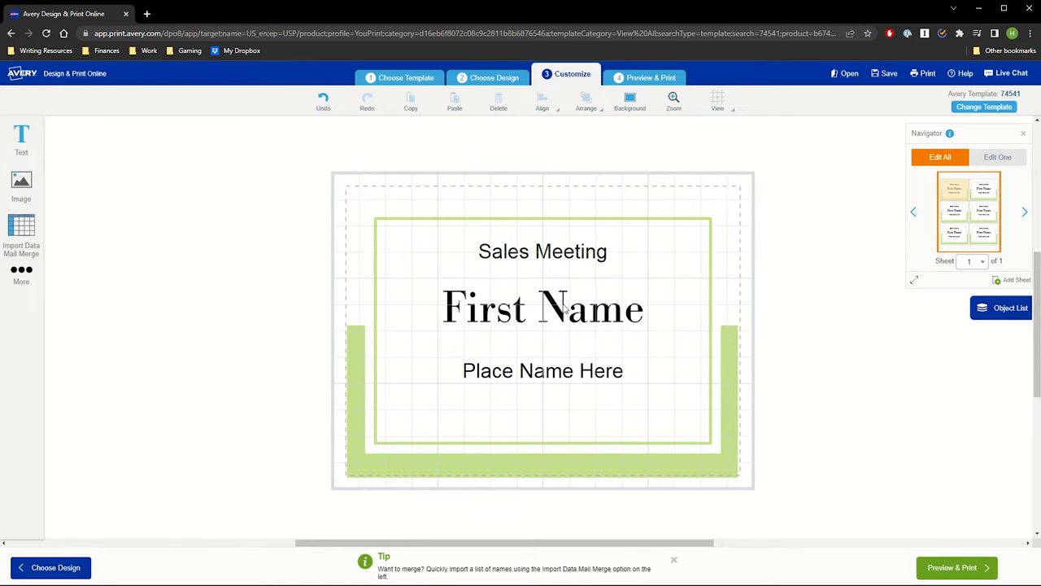
{"action": "left_click", "coordinate": [542, 308]}
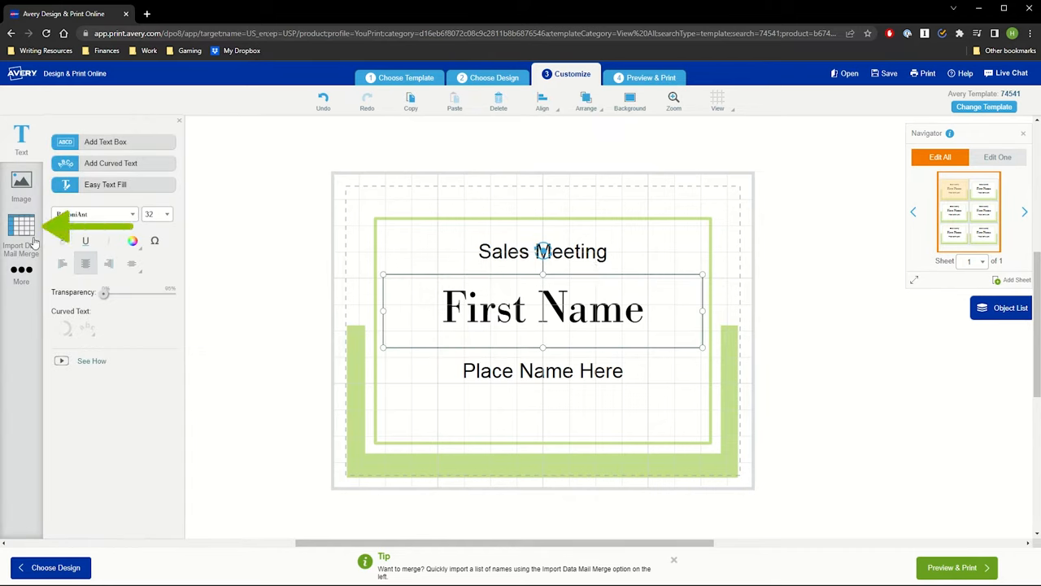
- Start an Import Data mail merge from a spreadsheet on the computer
{"action": "left_click", "coordinate": [21, 236]}
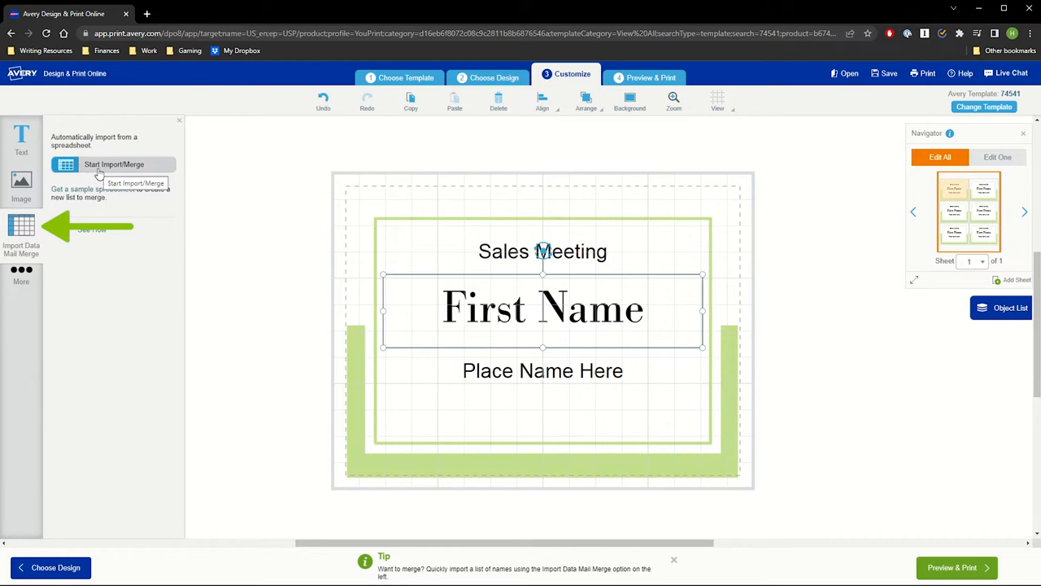
{"action": "left_click", "coordinate": [114, 164]}
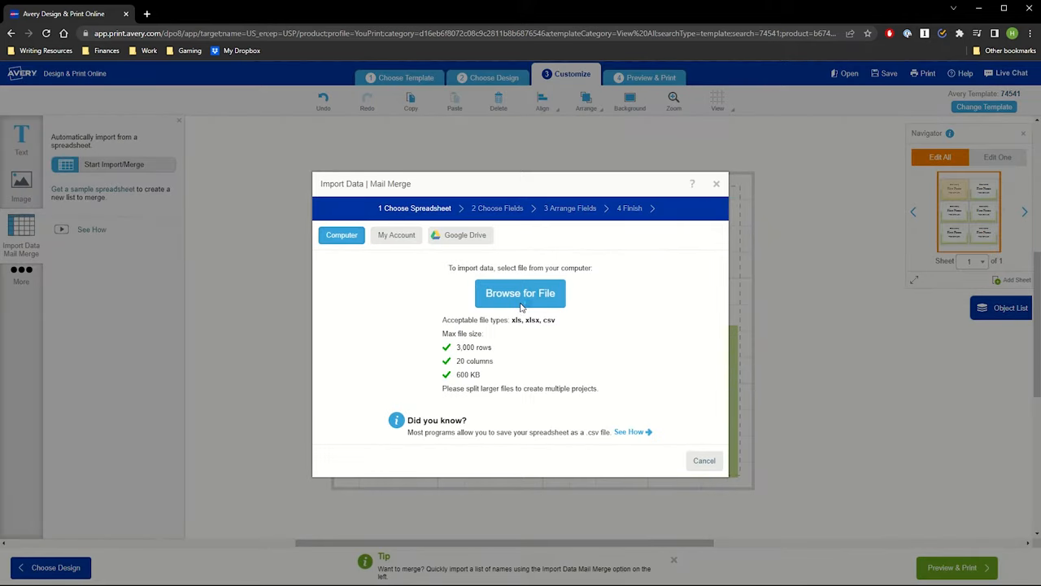
{"action": "left_click", "coordinate": [520, 293]}
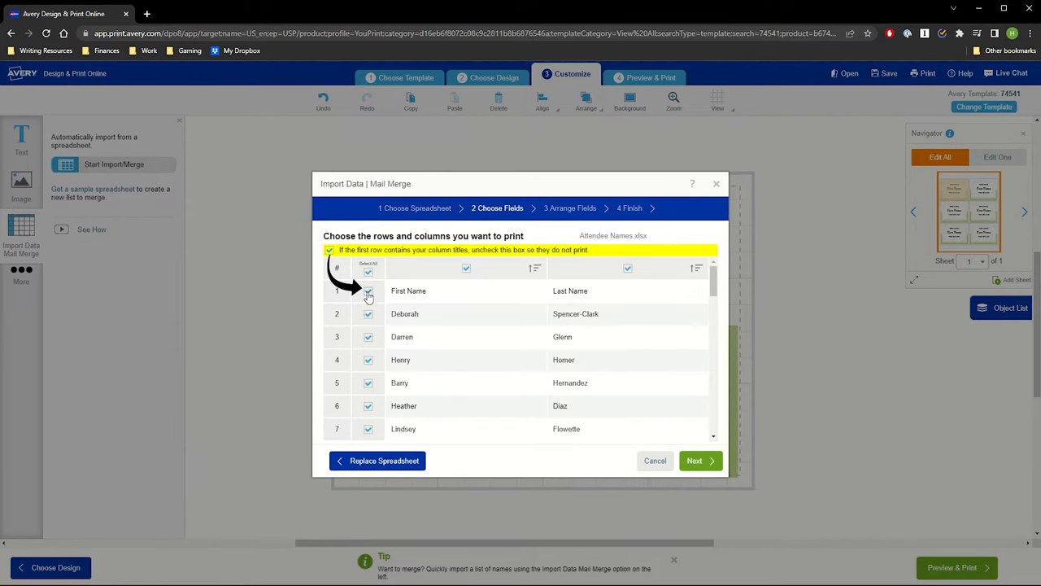
- Merge first names from Attendee Names.xlsx into the name line, excluding the header row
{"action": "left_click", "coordinate": [368, 290]}
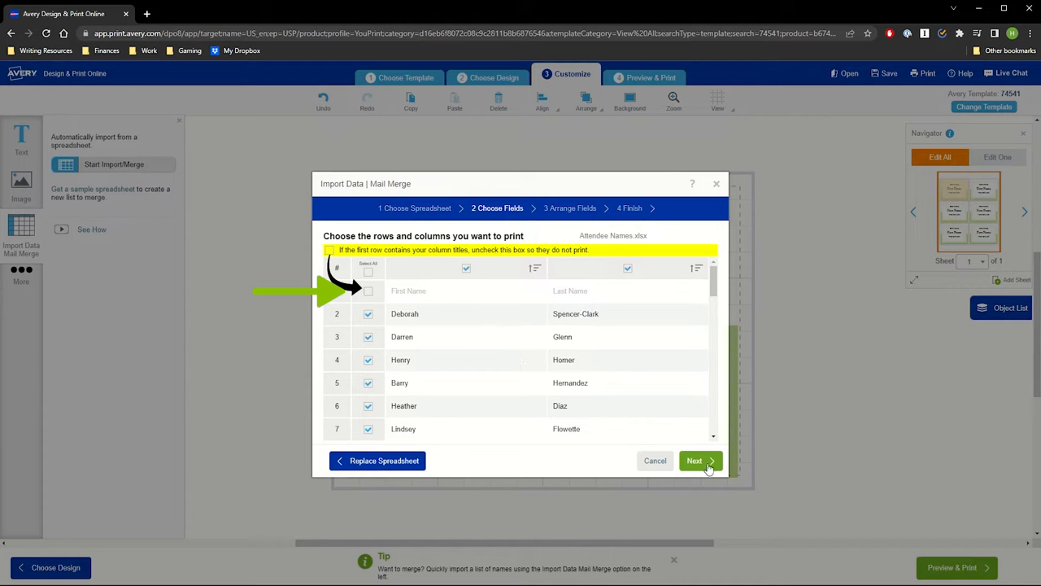
{"action": "left_click", "coordinate": [696, 460]}
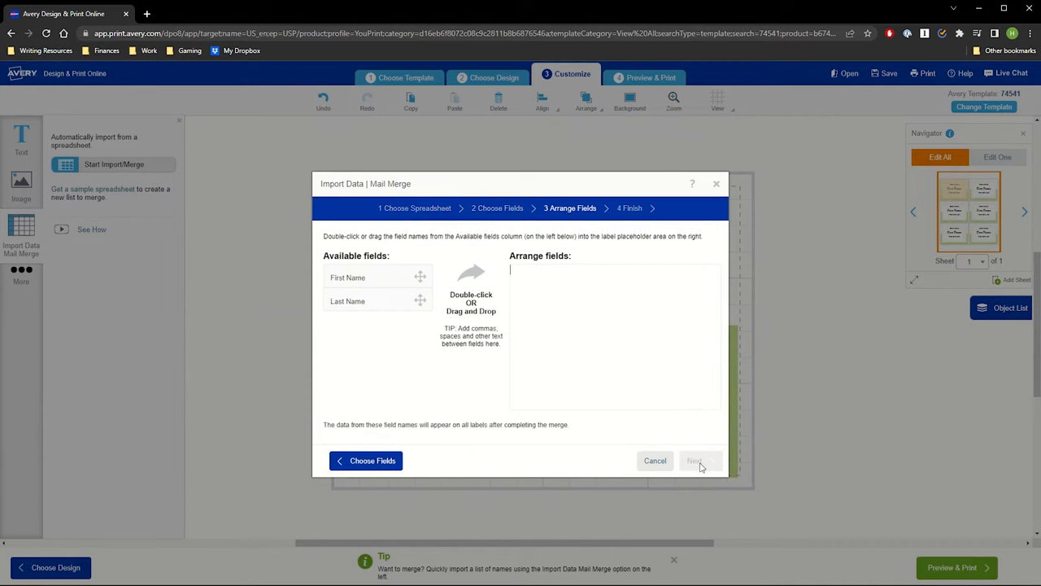
{"action": "mouse_move", "coordinate": [368, 276]}
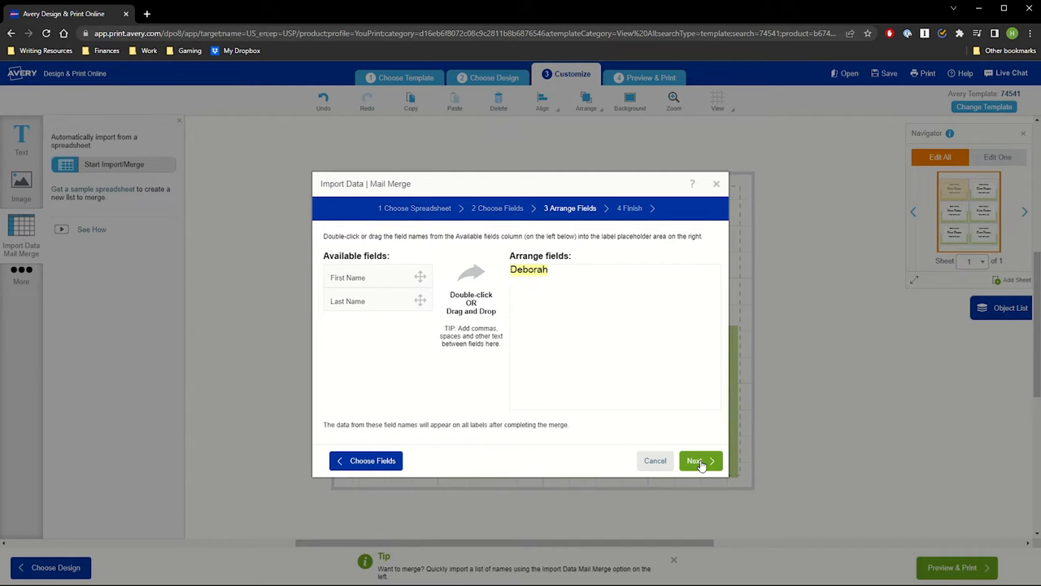
{"action": "left_click", "coordinate": [696, 461]}
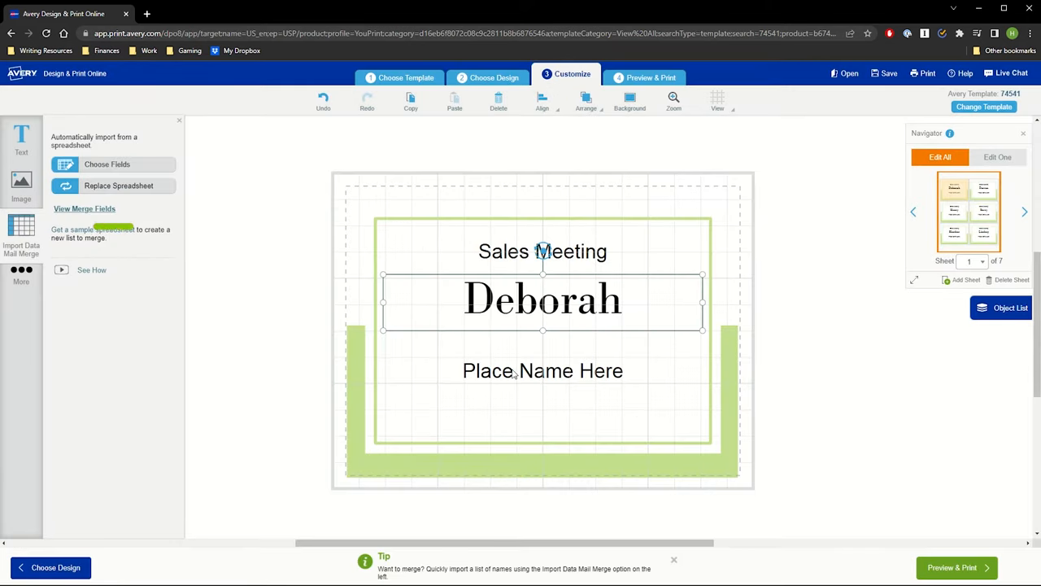
{"action": "left_click", "coordinate": [543, 371]}
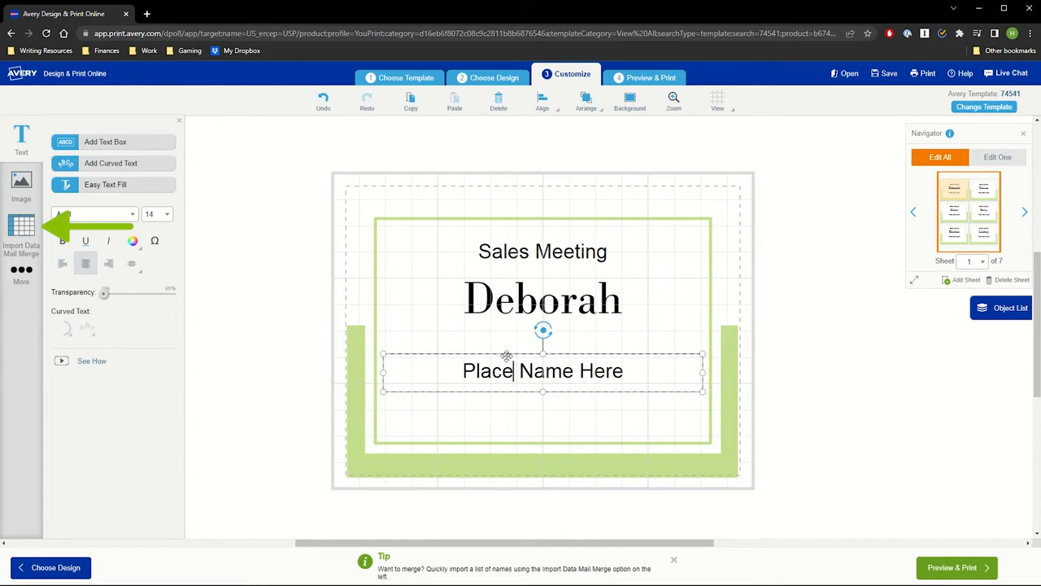
{"action": "left_click", "coordinate": [20, 236]}
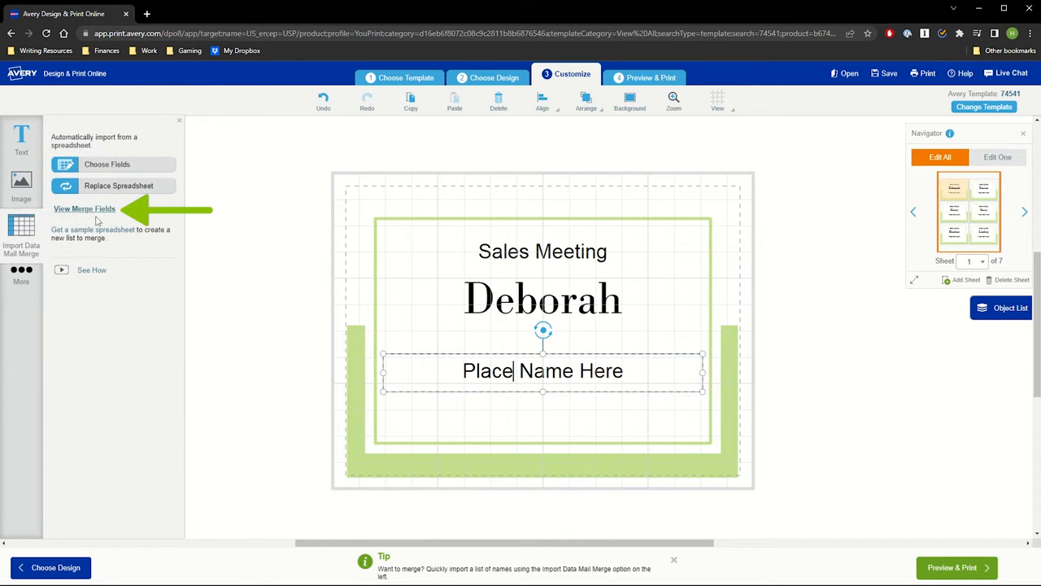